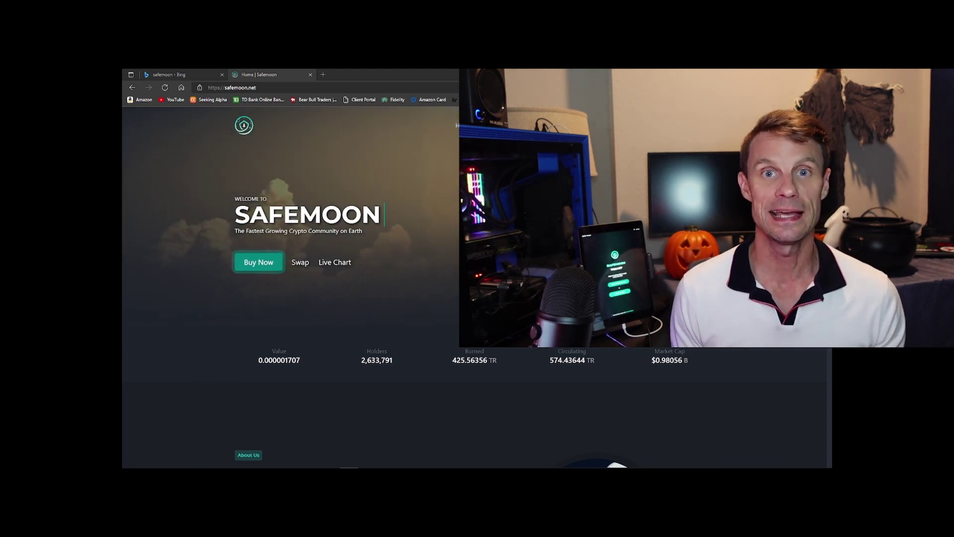
scroll(down, 3)
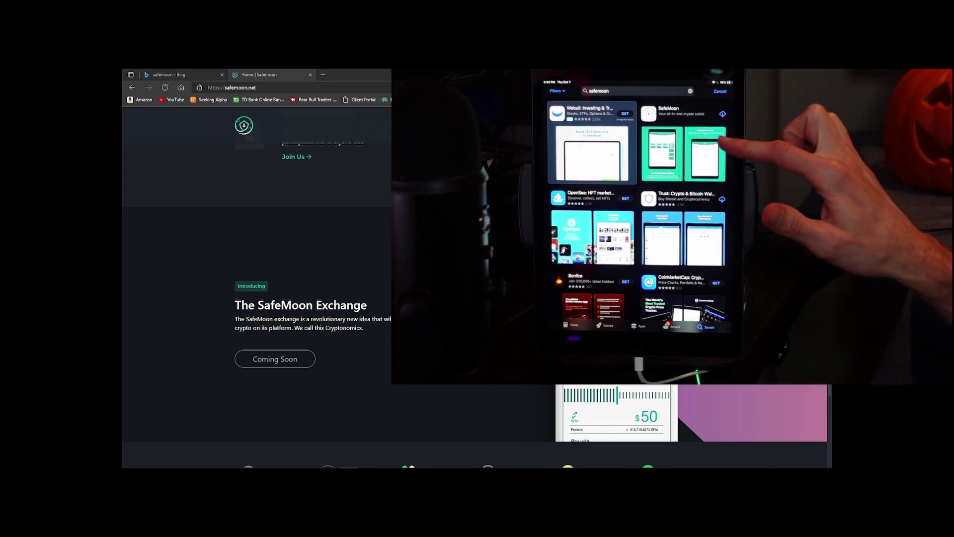